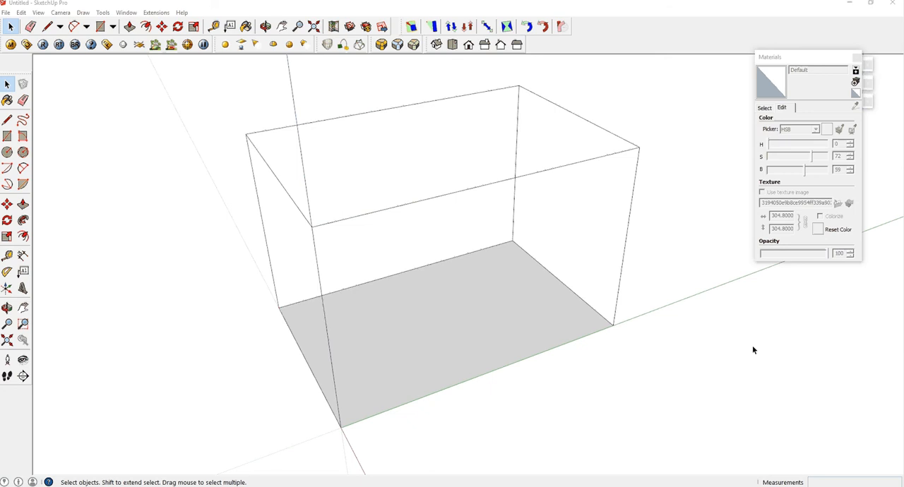
mouse_move(517, 263)
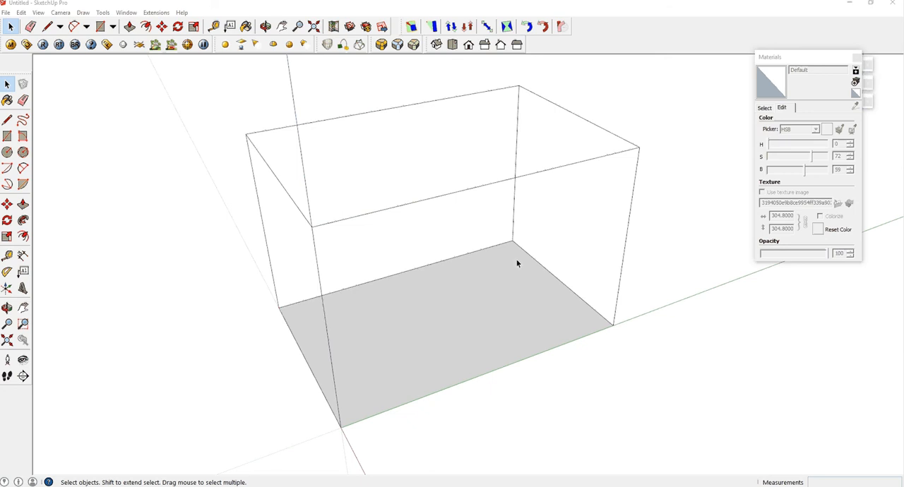
mouse_move(518, 271)
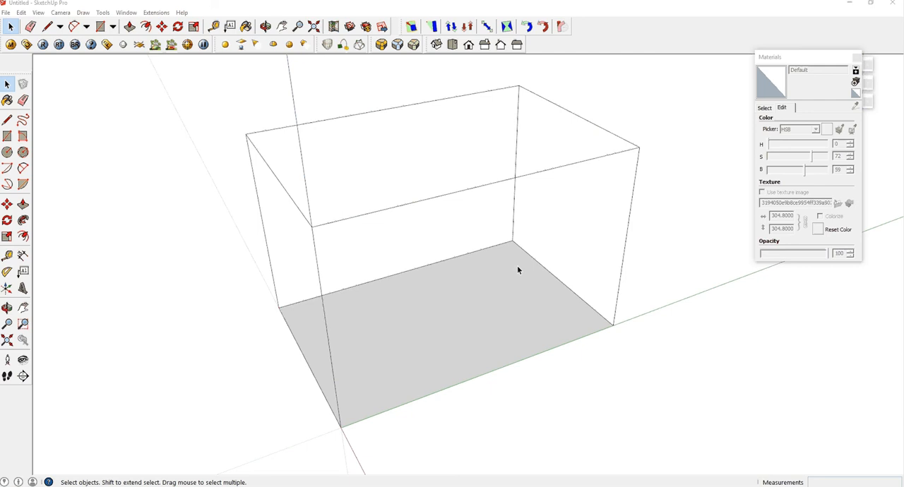
mouse_move(625, 290)
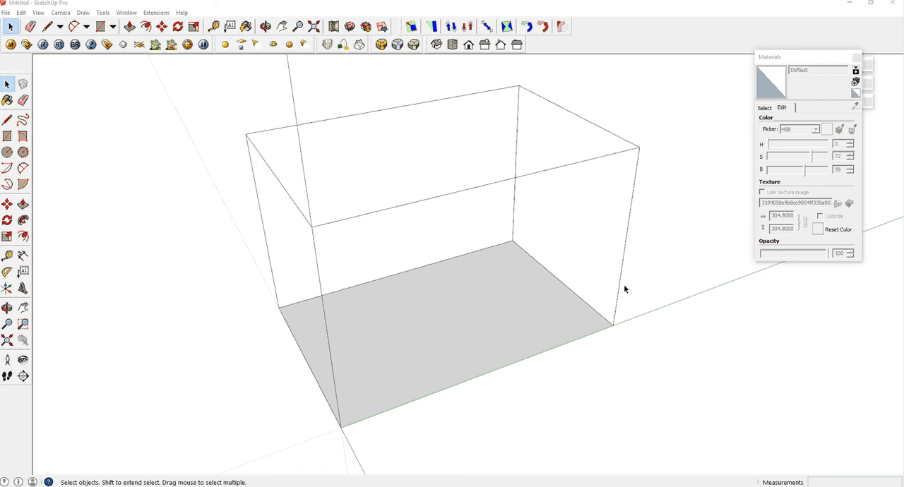
mouse_move(682, 276)
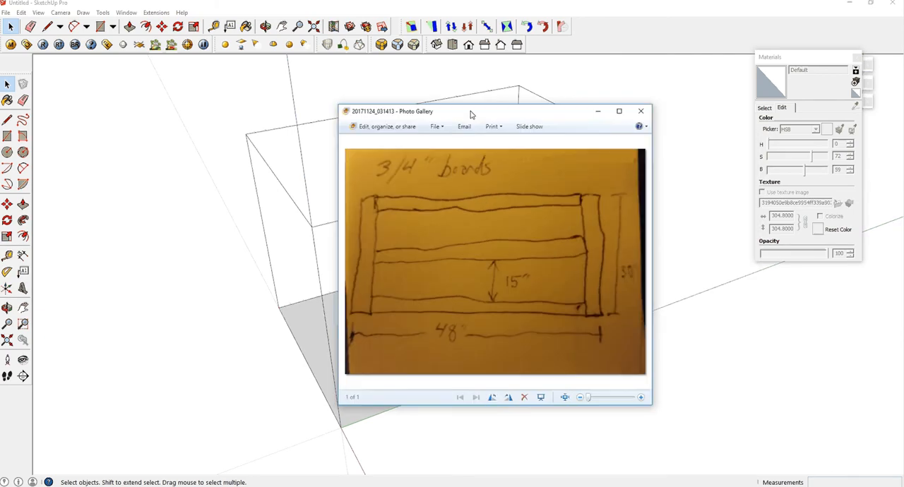
Step: Move the Photo Gallery window to the center, study the 3/4" board sketch, and close it
drag(472, 111, 424, 100)
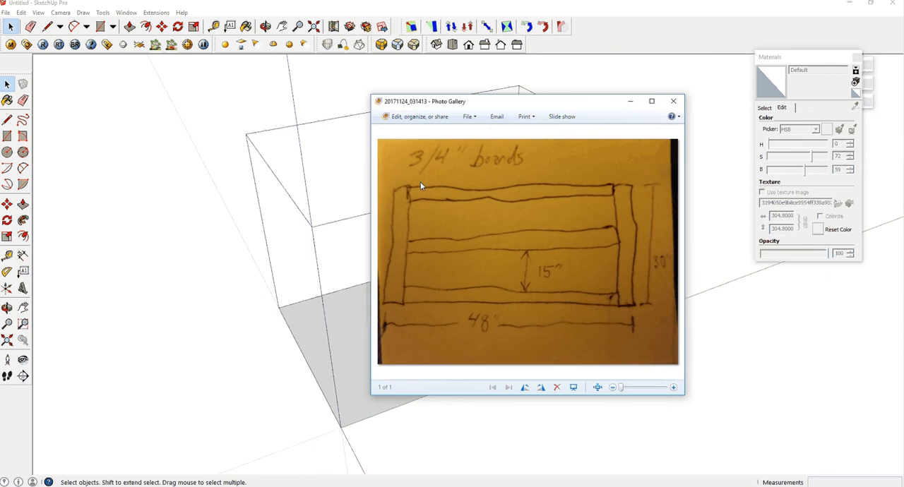
mouse_move(581, 211)
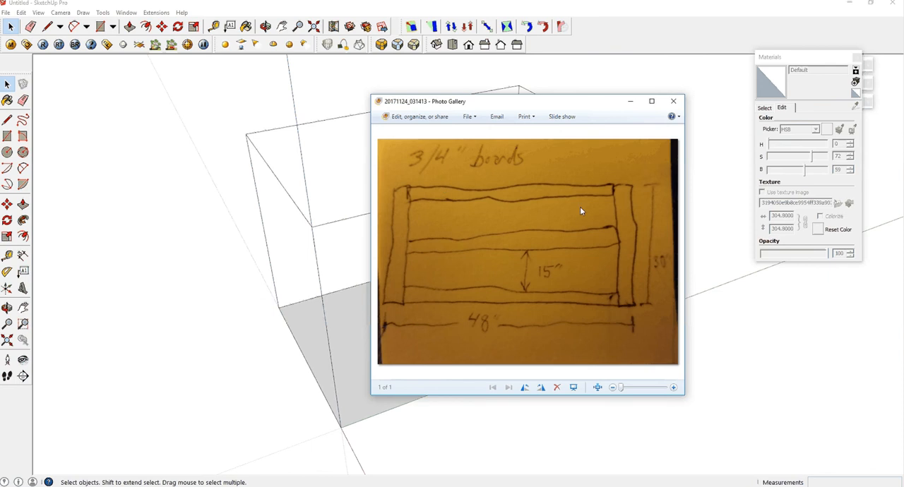
mouse_move(454, 317)
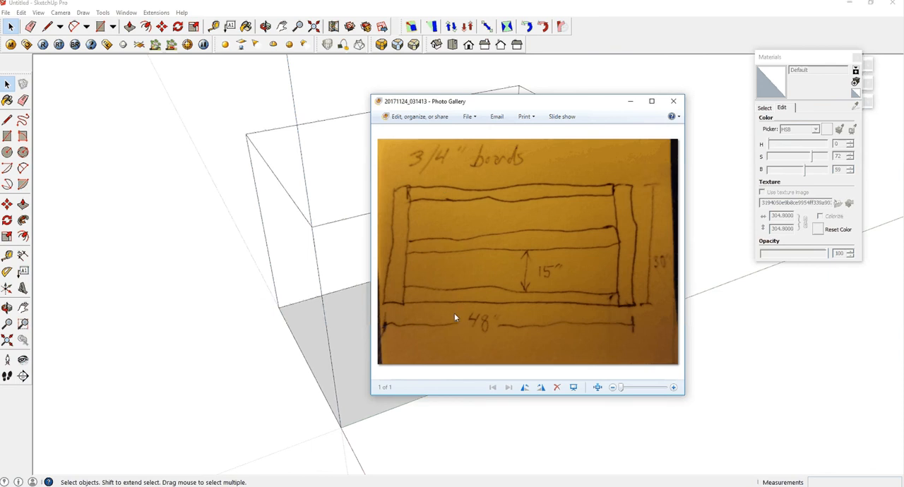
mouse_move(485, 195)
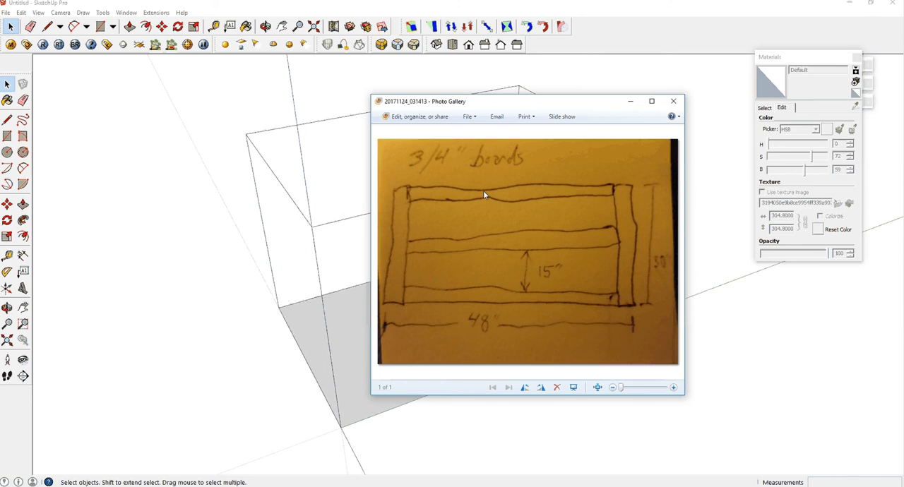
mouse_move(424, 169)
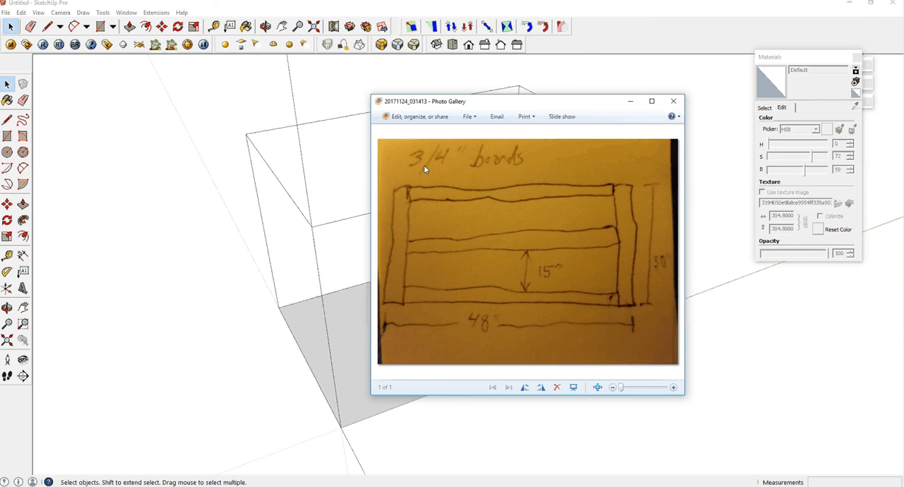
mouse_move(582, 226)
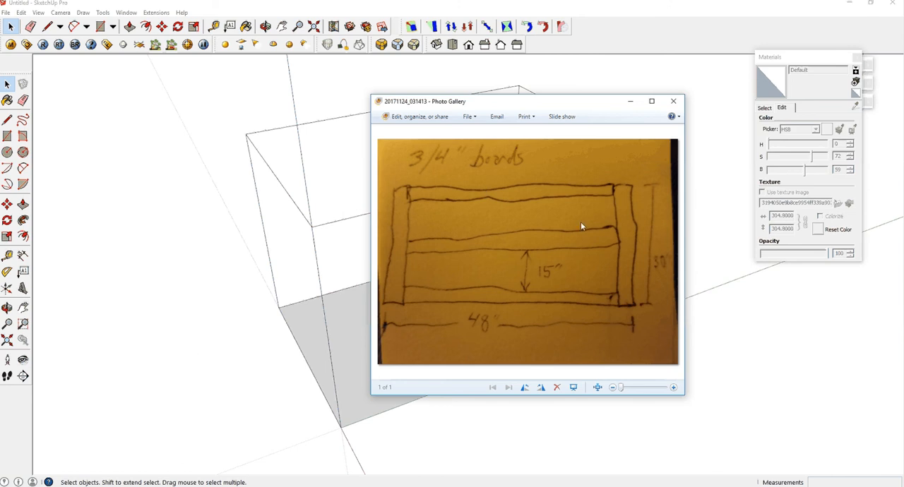
mouse_move(565, 219)
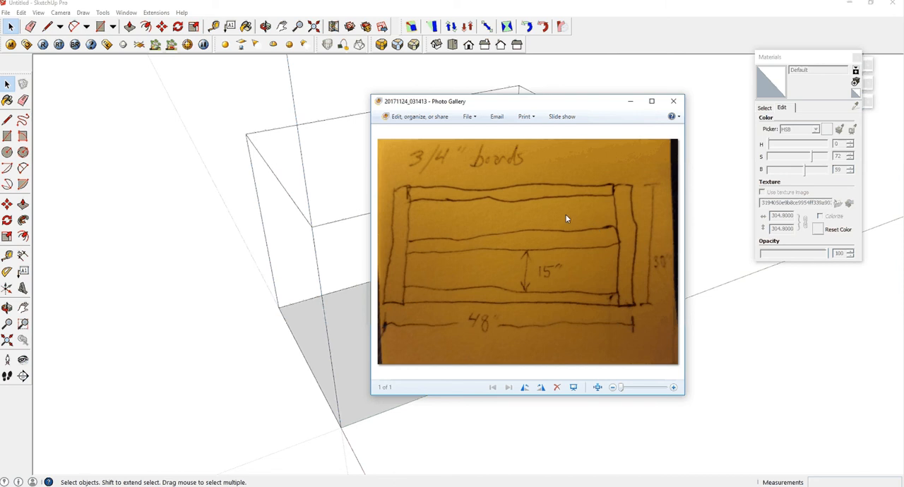
click(673, 101)
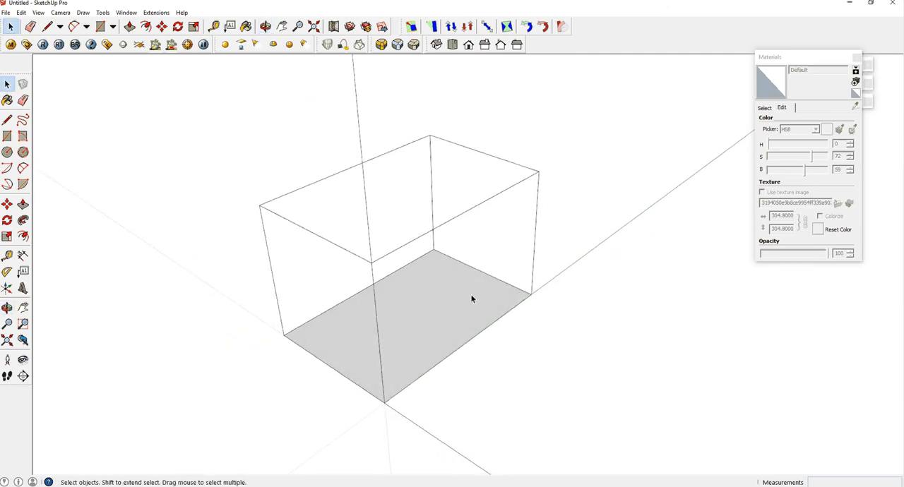
Step: Select and delete the placeholder wireframe box and its shaded base
click(473, 299)
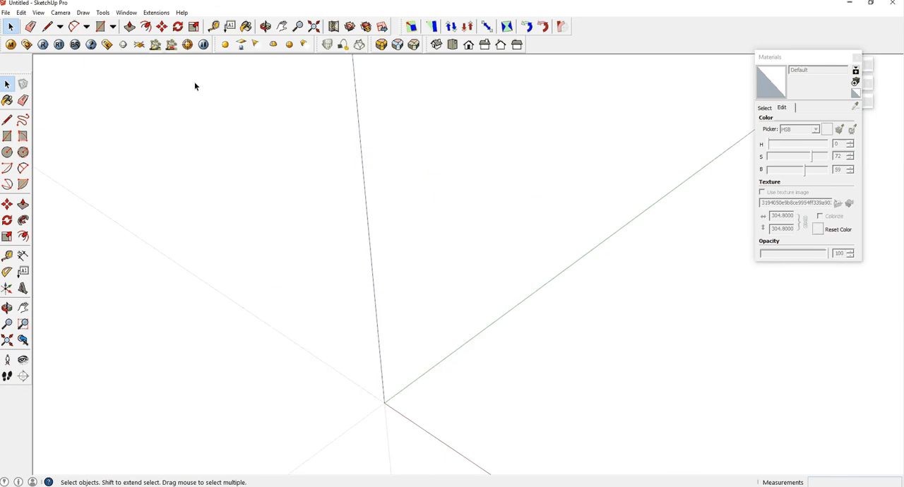
mouse_move(433, 335)
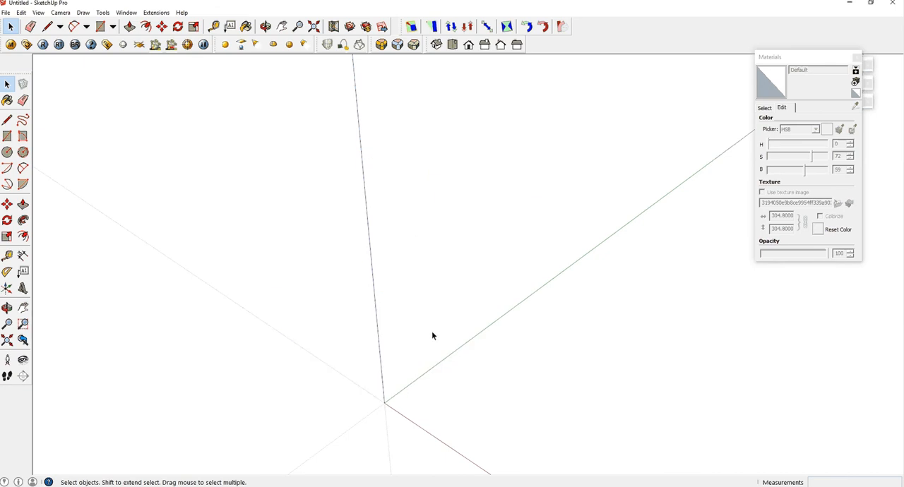
mouse_move(492, 277)
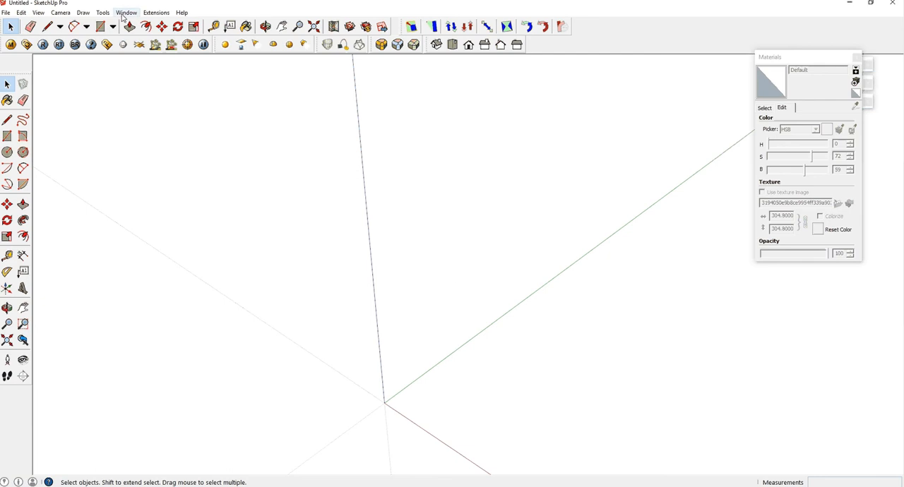
Step: In Model Info, set length units to Inches with Decimal format
click(126, 12)
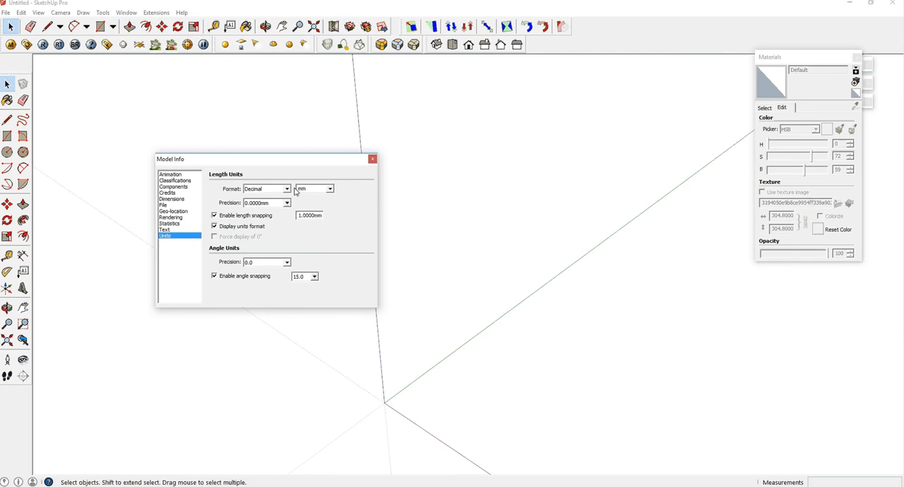
mouse_move(334, 194)
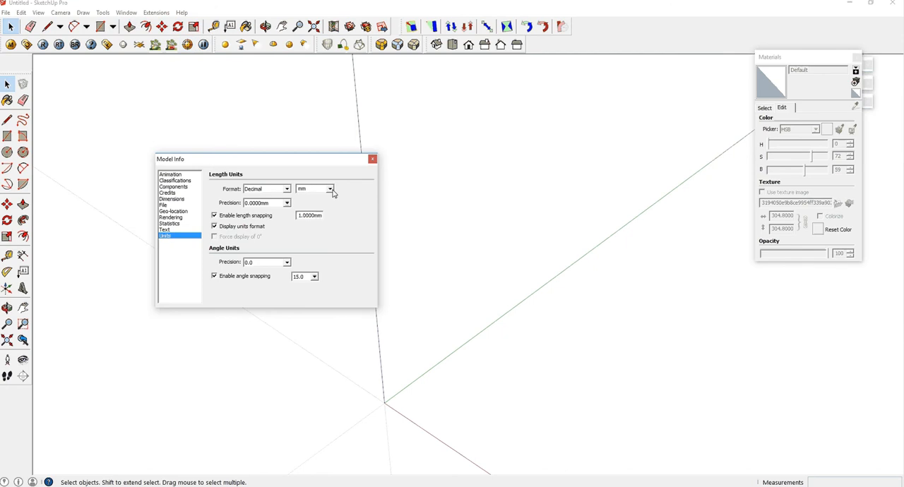
click(329, 188)
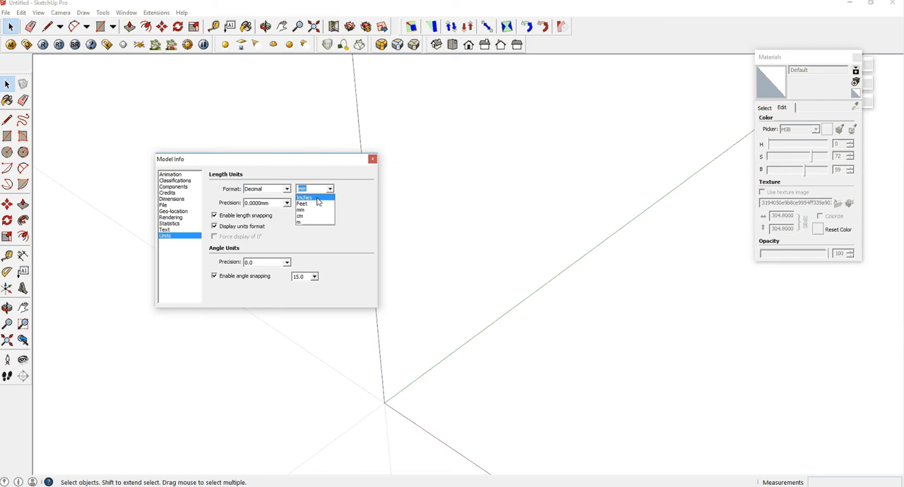
click(304, 197)
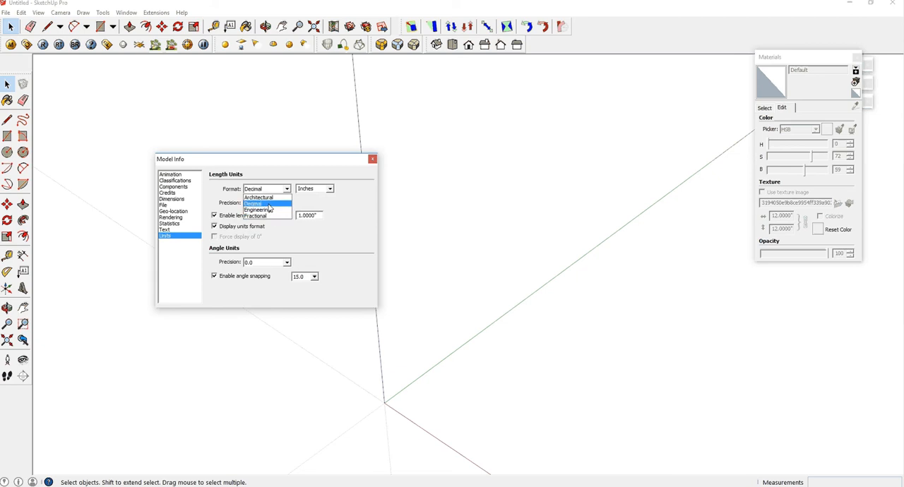
click(252, 203)
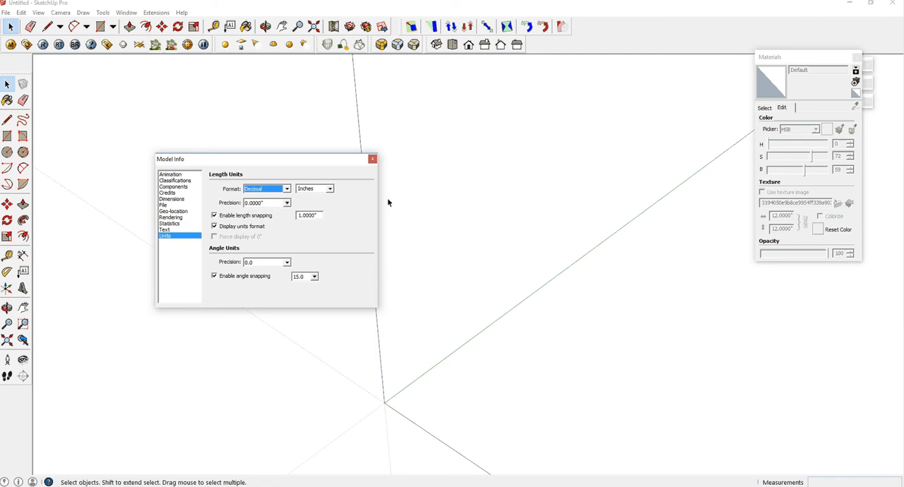
mouse_move(431, 200)
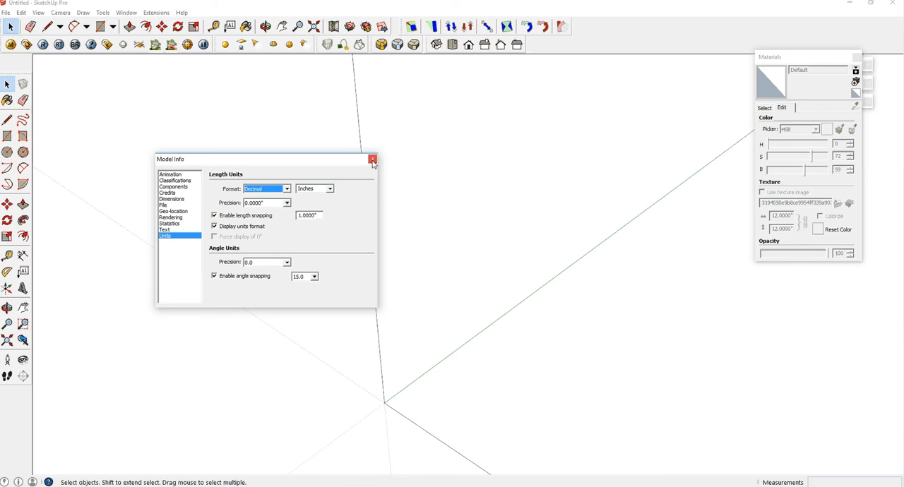
click(372, 159)
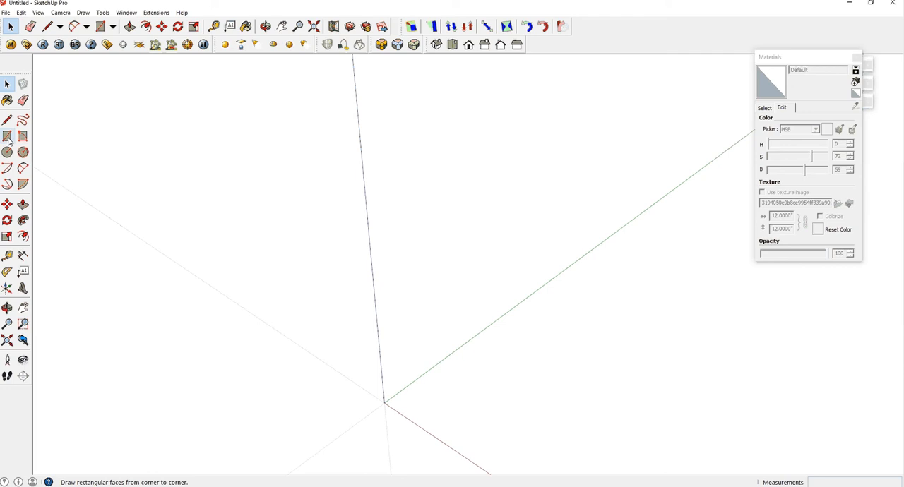
Step: Use the Rectangle tool to draw the first long flat face on the ground
click(100, 26)
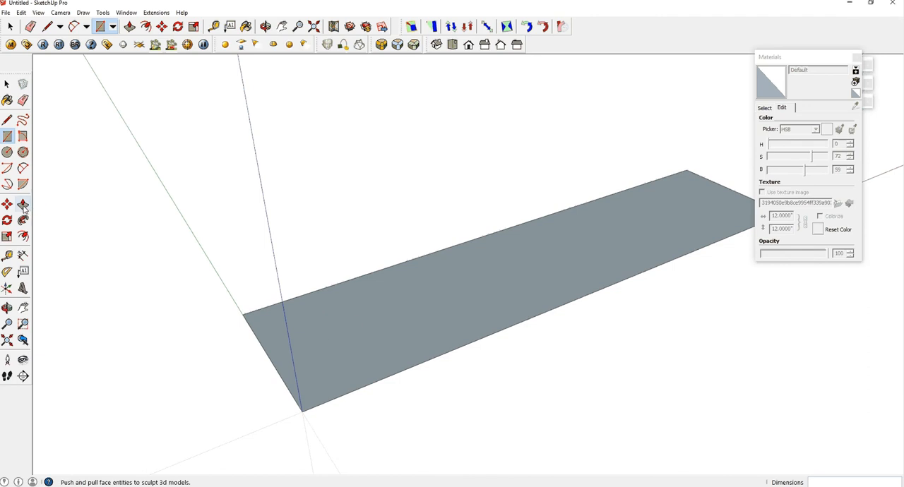
Step: Push/pull the rectangle up into a 0.75-inch-thick board
click(7, 205)
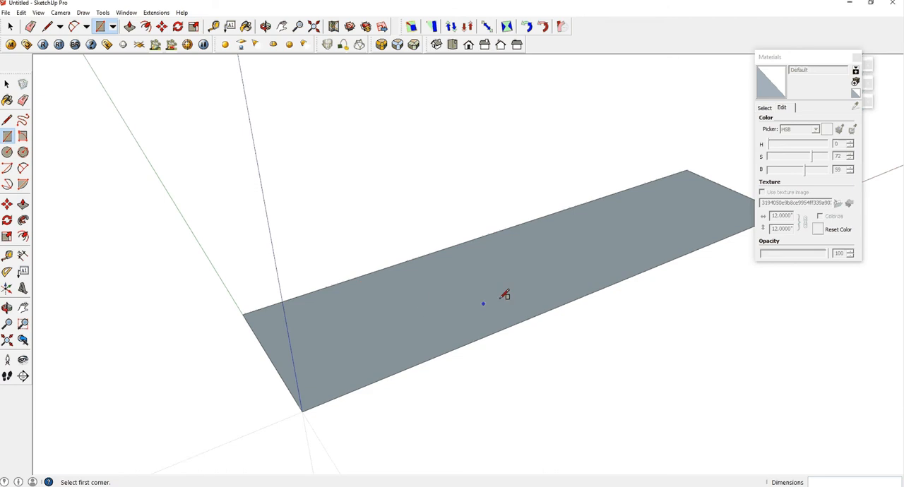
click(129, 26)
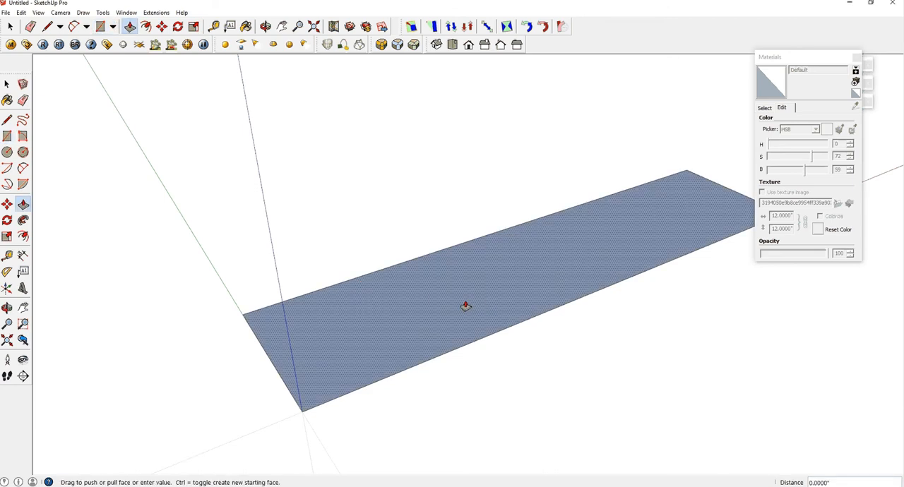
drag(465, 305, 465, 278)
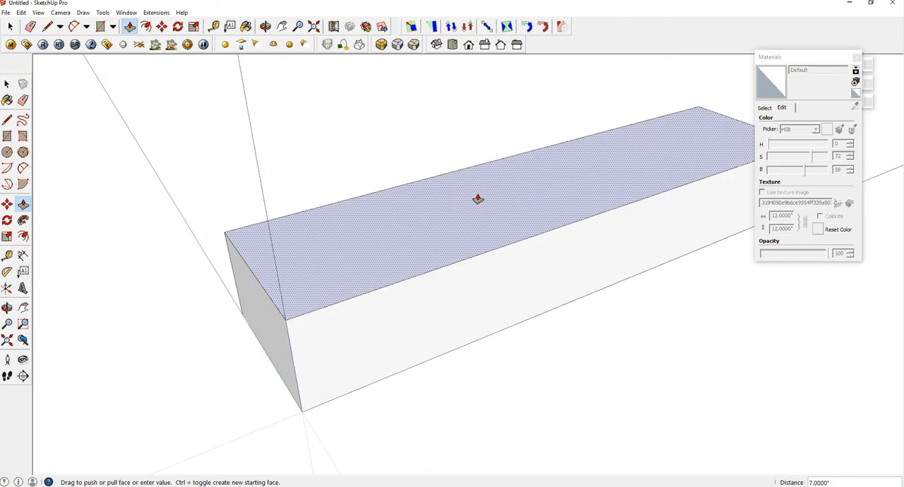
drag(478, 199, 496, 268)
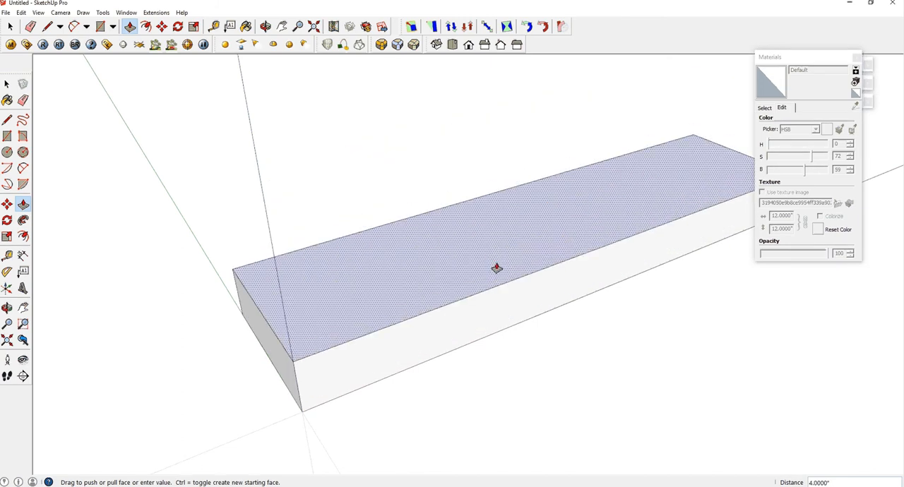
text(.7)
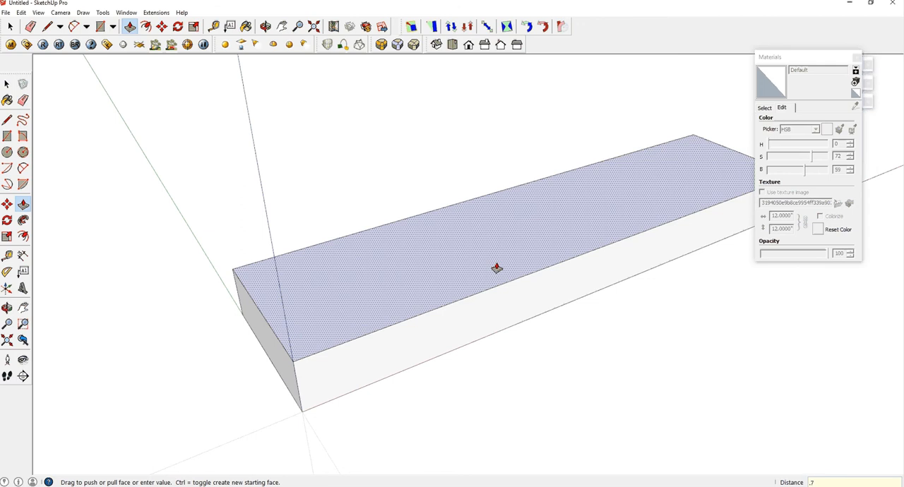
drag(496, 268, 417, 324)
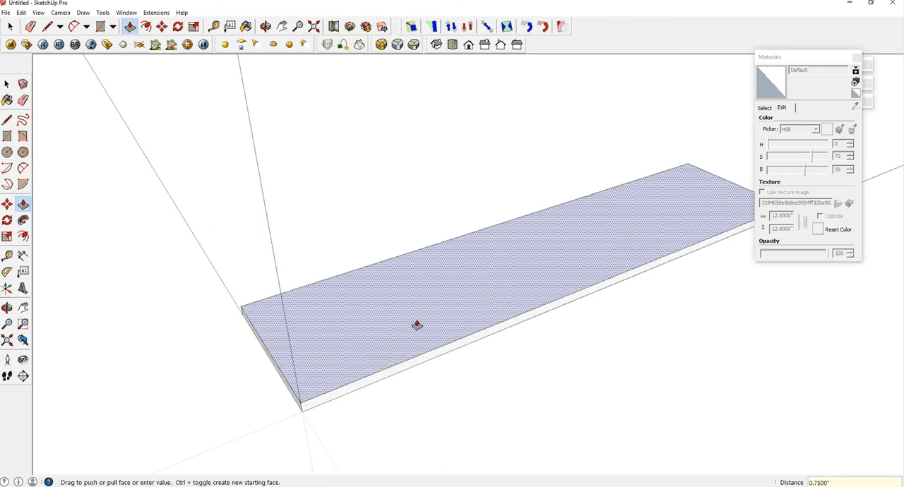
mouse_move(482, 304)
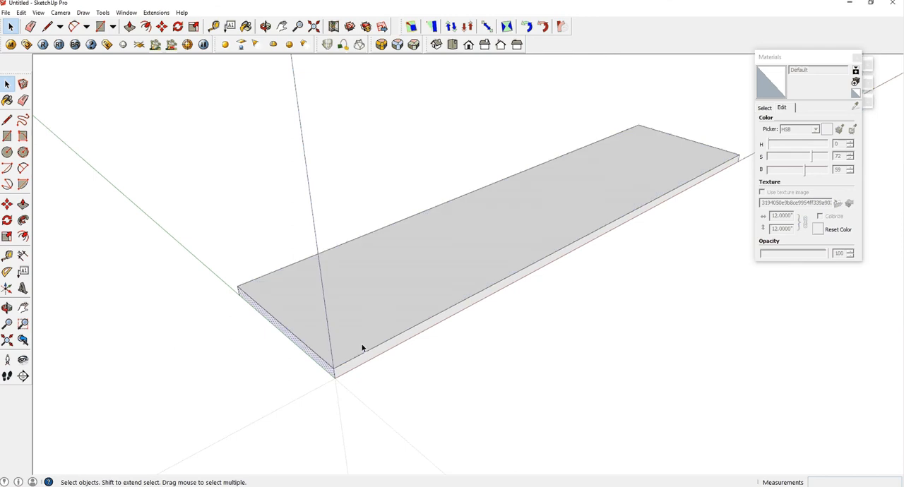
Step: Select the entire 0.75-inch board and create a component from it
click(438, 322)
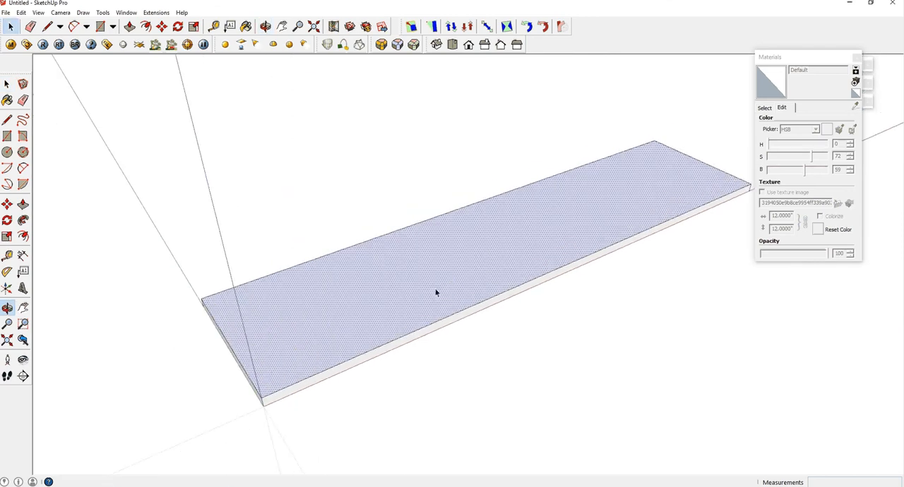
click(10, 84)
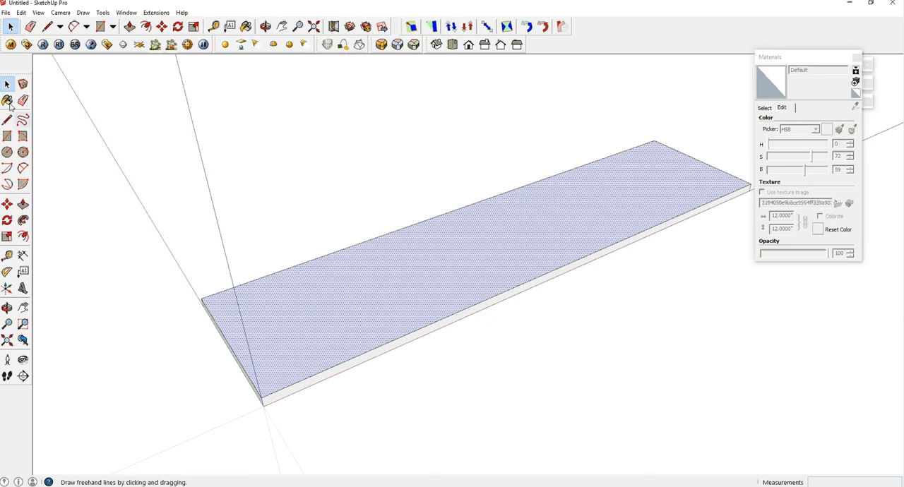
click(9, 84)
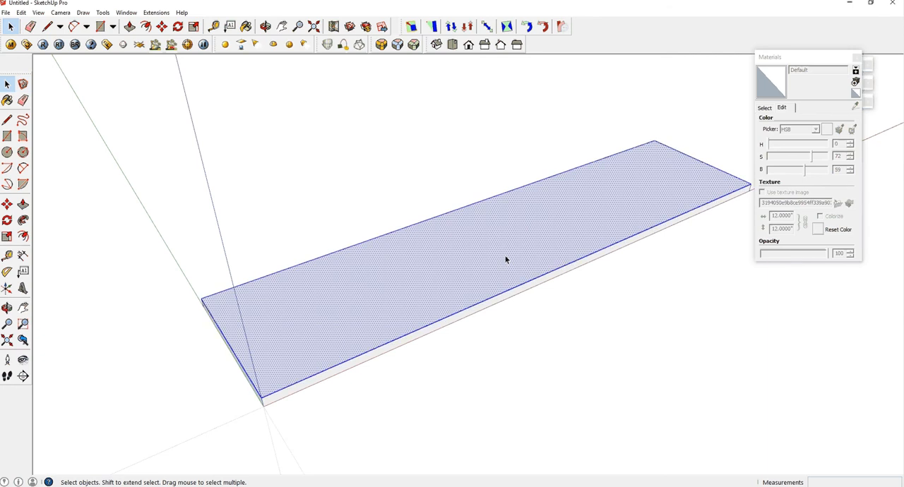
mouse_move(393, 302)
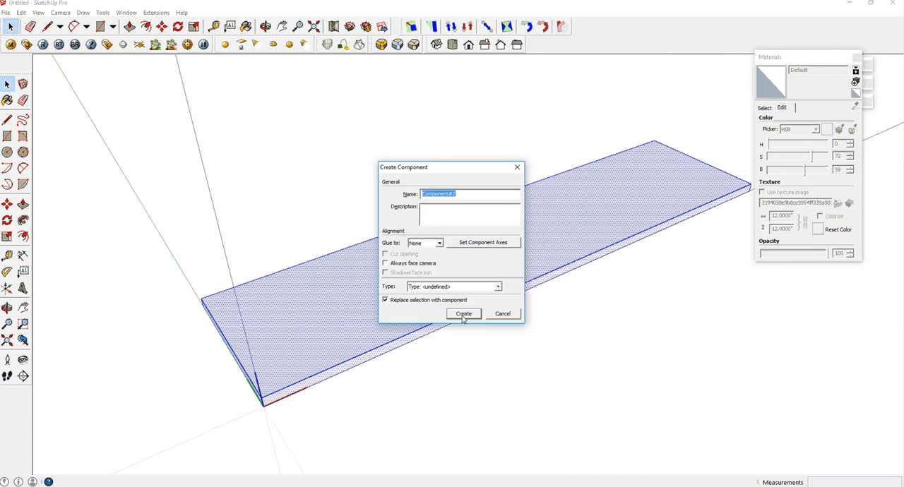
click(463, 314)
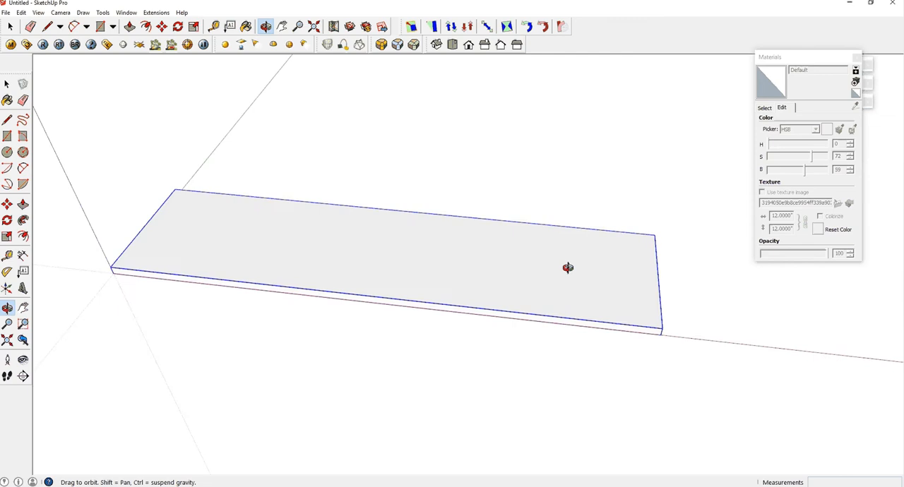
Step: Pan to empty space and draw a second rectangle about 21 by 12 inches
drag(568, 267, 603, 277)
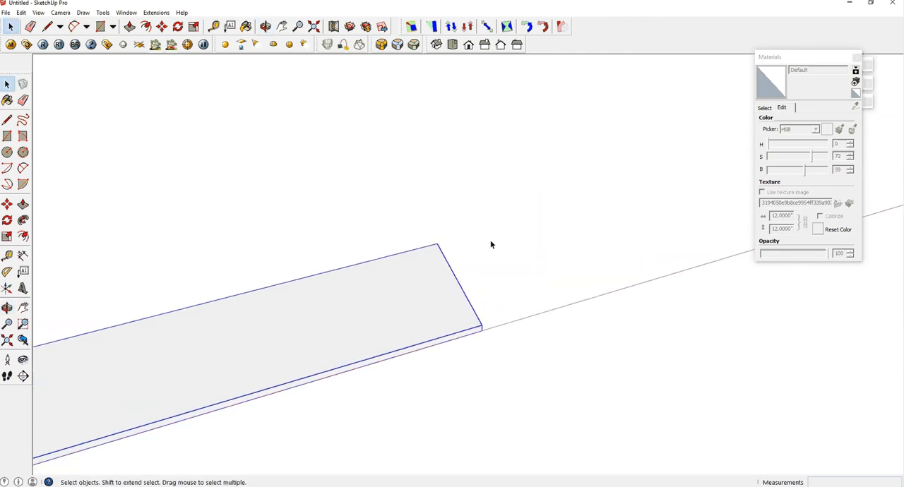
click(100, 26)
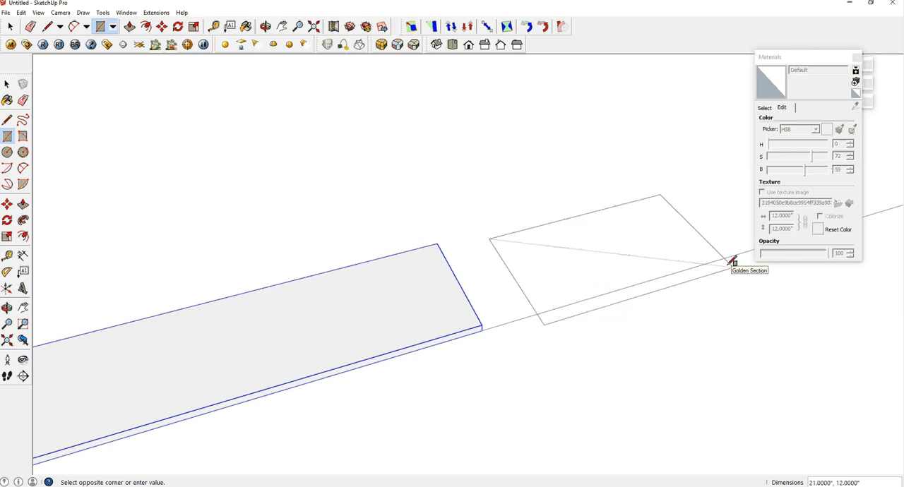
text(30)
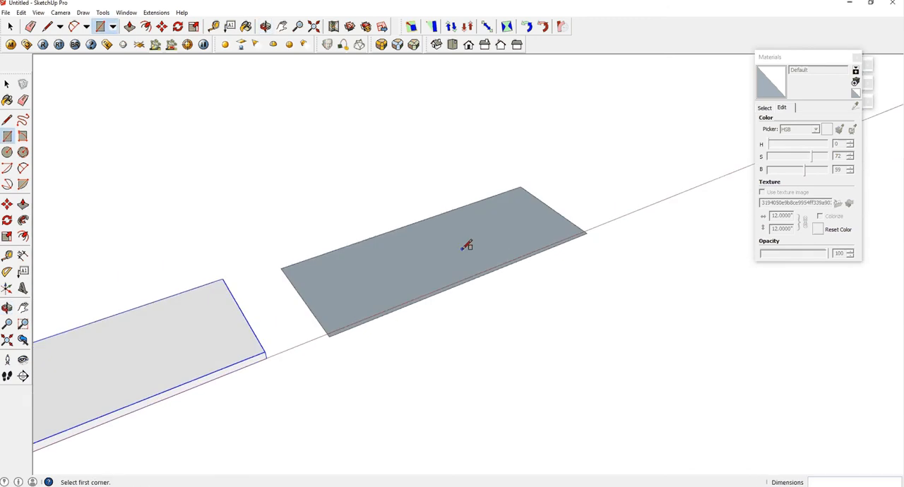
Step: Push/pull the second rectangle up, then bring it down to thin board thickness
click(23, 204)
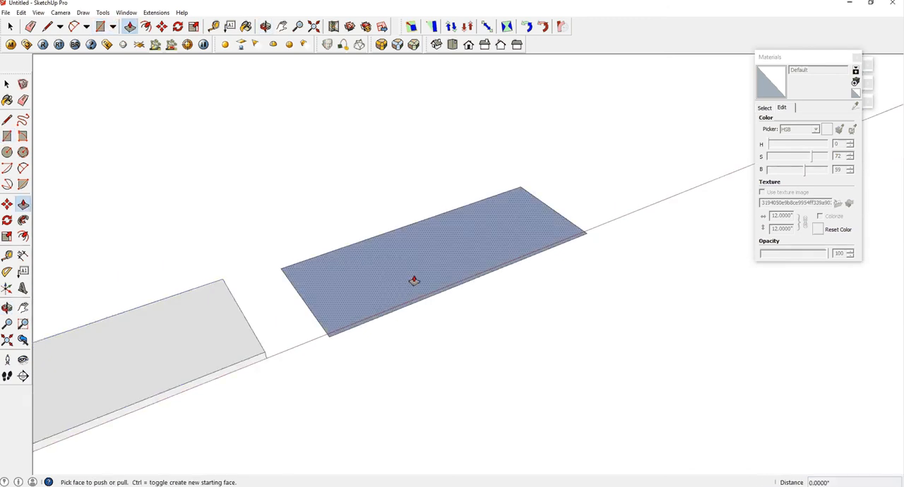
mouse_move(408, 289)
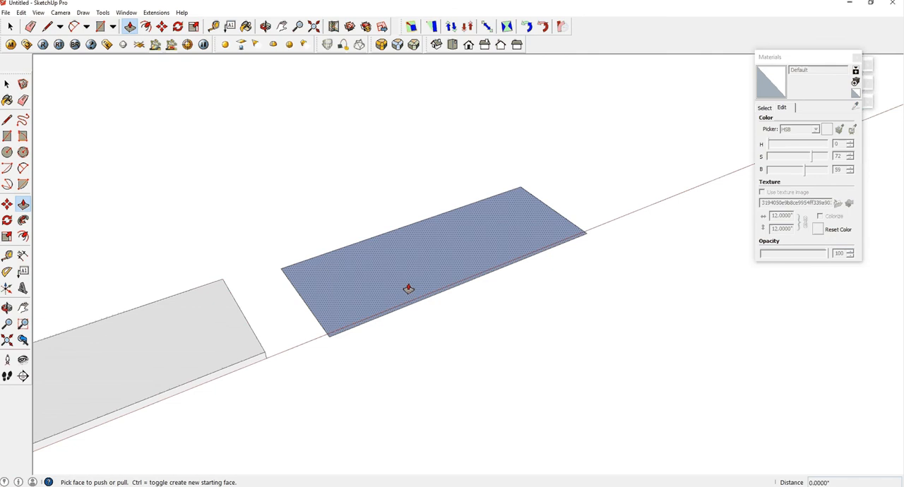
drag(408, 289, 402, 253)
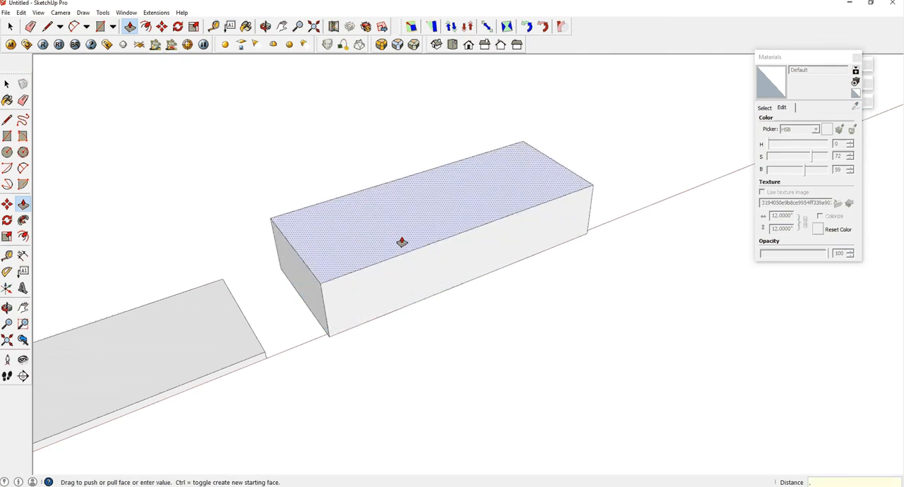
drag(403, 242, 400, 290)
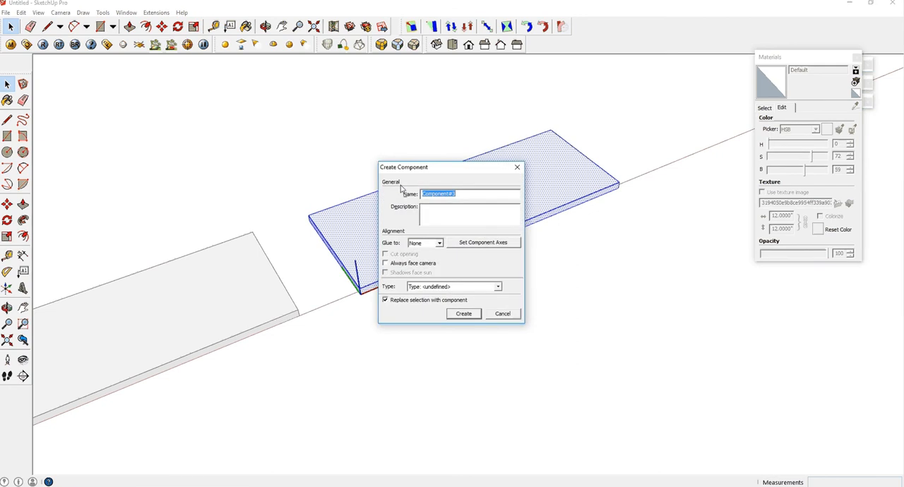
click(463, 313)
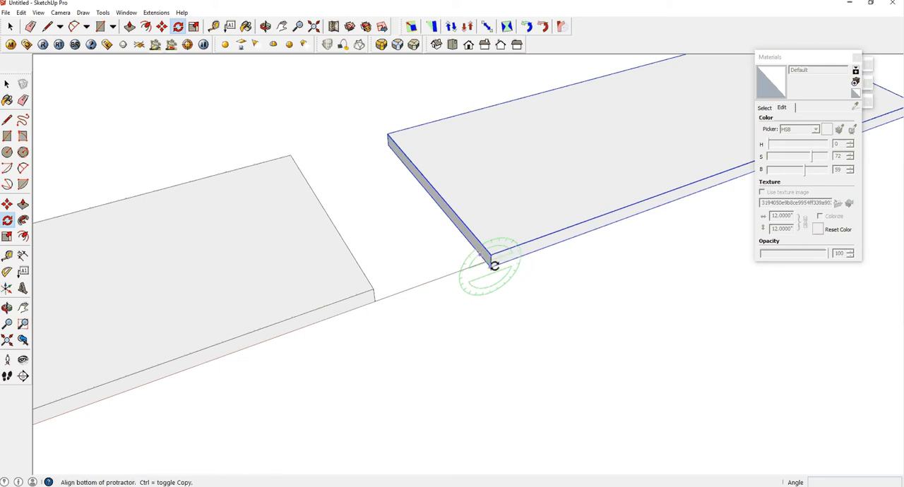
mouse_move(570, 238)
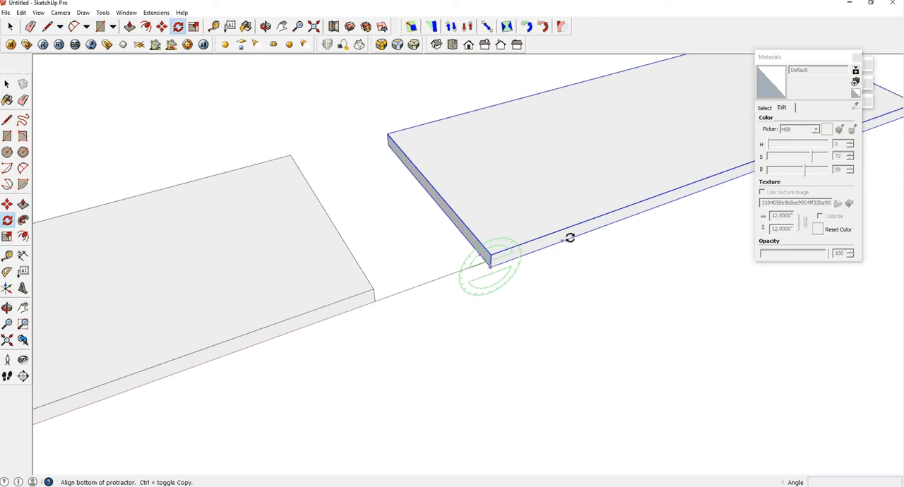
mouse_move(521, 256)
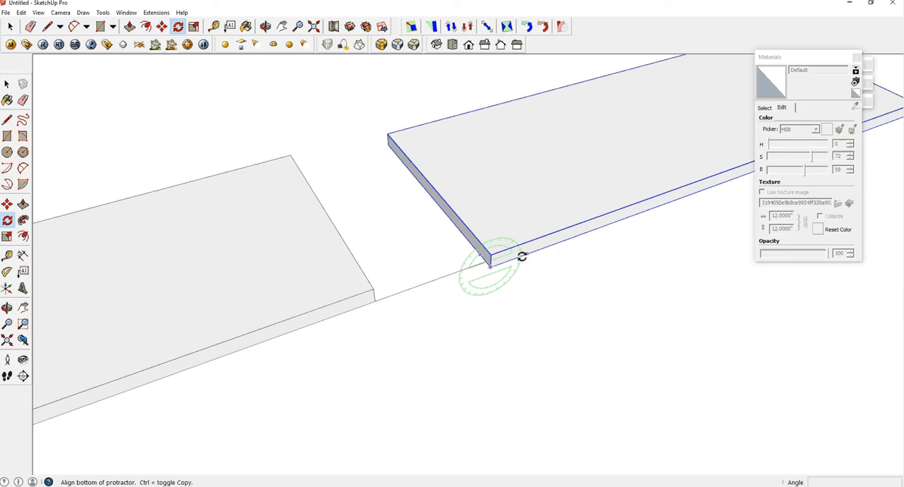
mouse_move(613, 217)
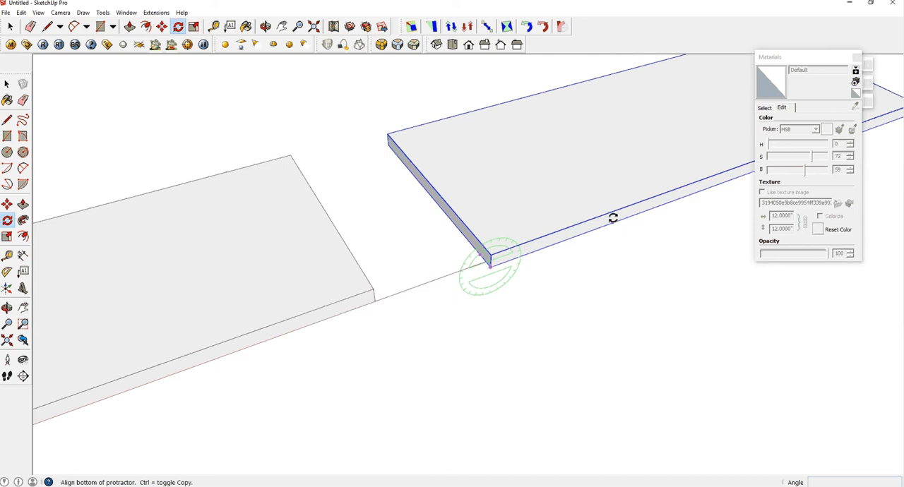
mouse_move(627, 232)
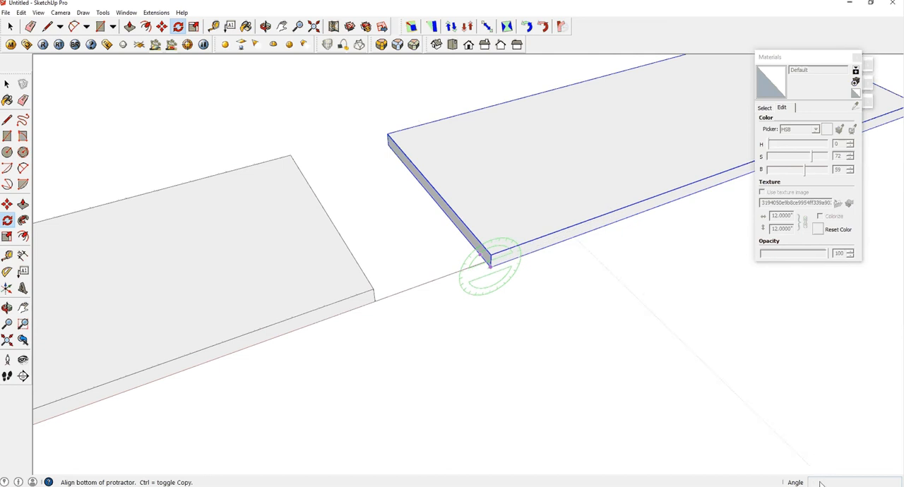
mouse_move(596, 230)
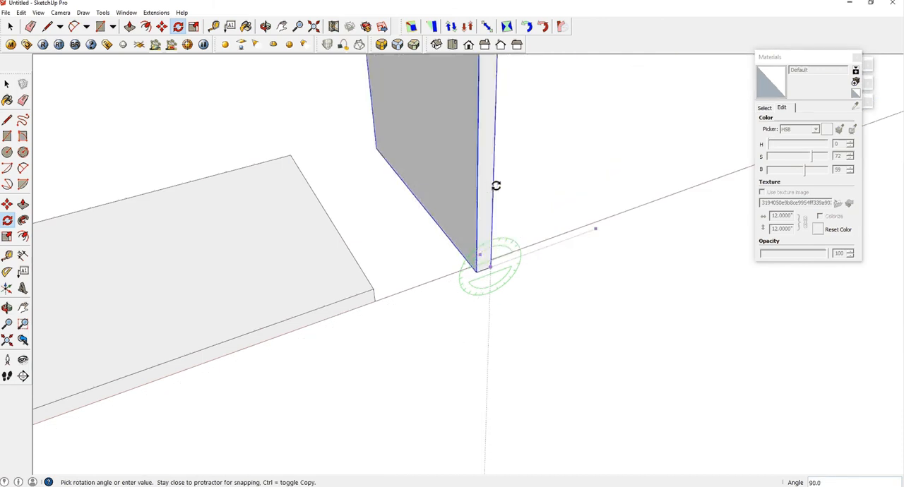
mouse_move(492, 187)
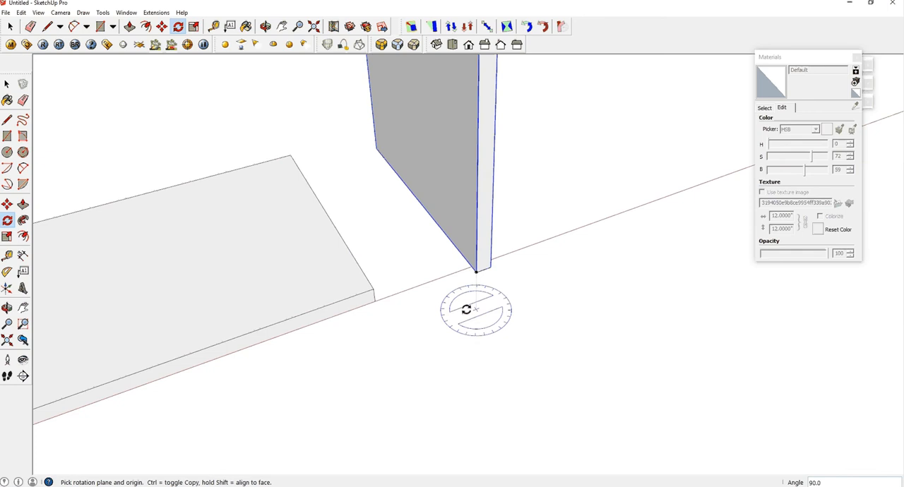
mouse_move(406, 291)
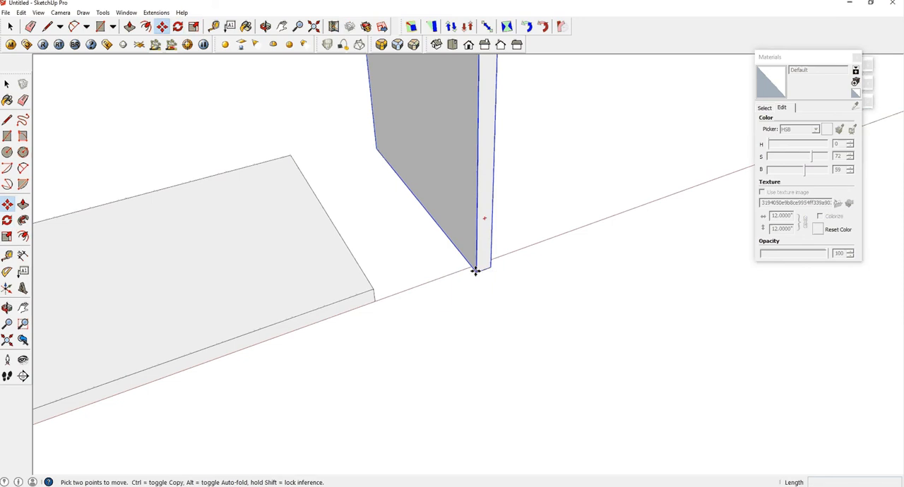
Step: Move the upright side board to sit against the bottom board's end
drag(477, 271, 390, 294)
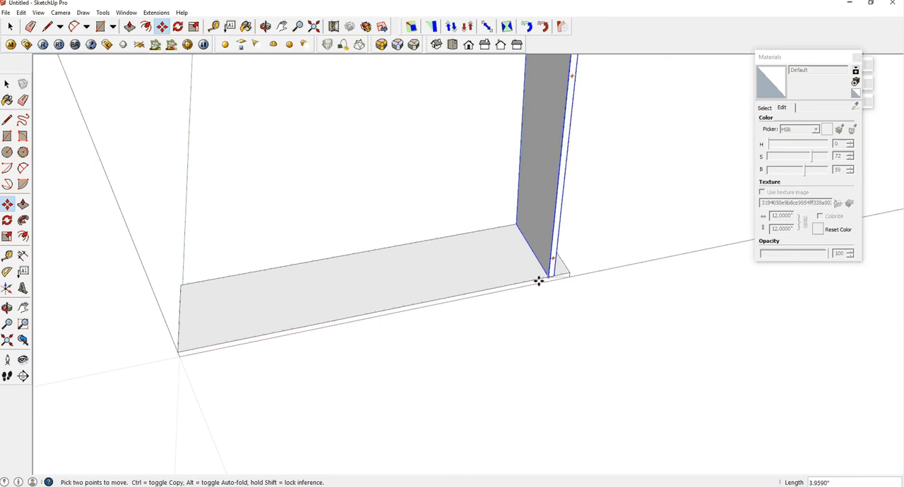
Step: Copy the side panel to the bottom board's opposite end with Move and Ctrl
drag(539, 281, 556, 278)
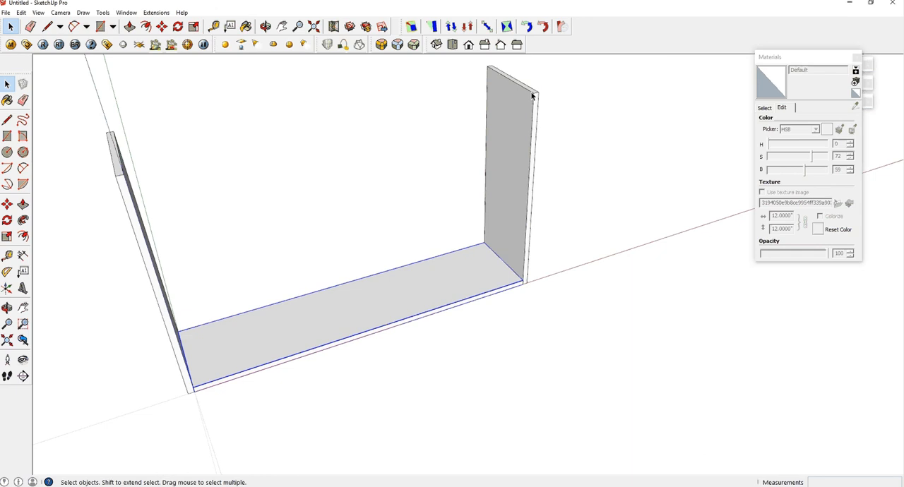
mouse_move(530, 97)
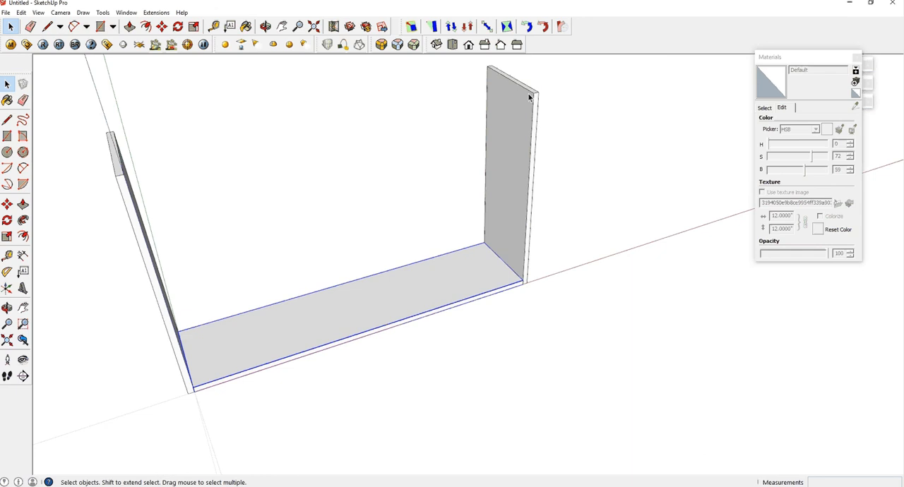
mouse_move(482, 198)
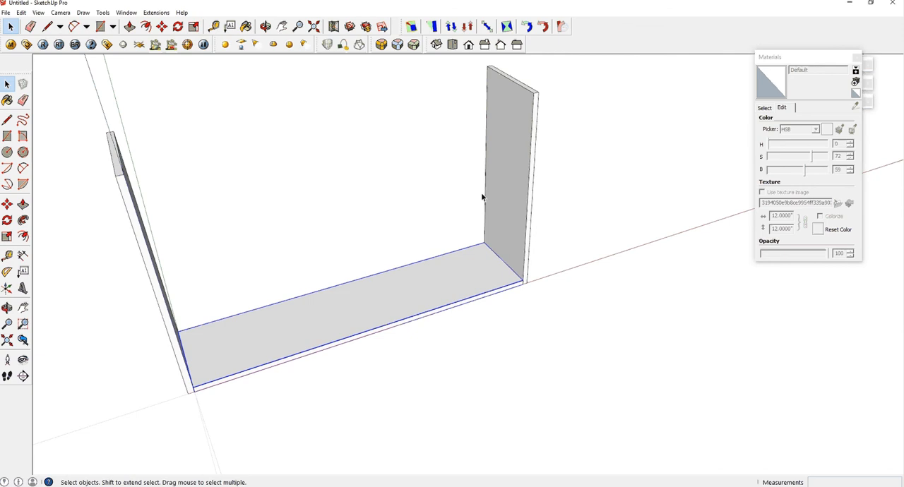
mouse_move(516, 184)
text(2)
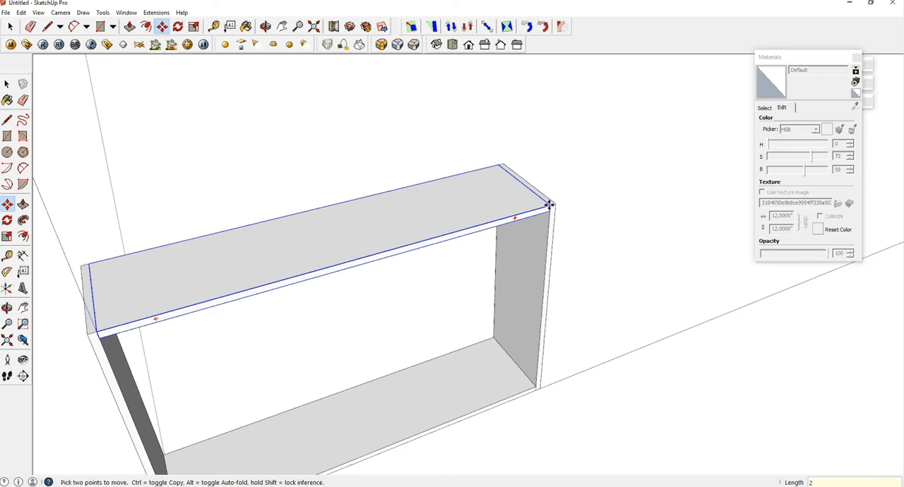
Step: Divide the copied board with /2 for an evenly spaced middle shelf, then view the whole bookshelf
text(/)
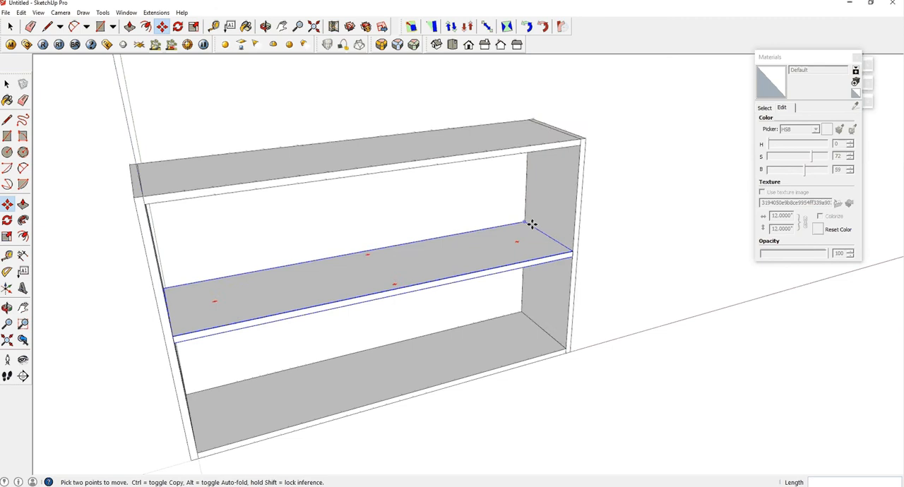
mouse_move(558, 245)
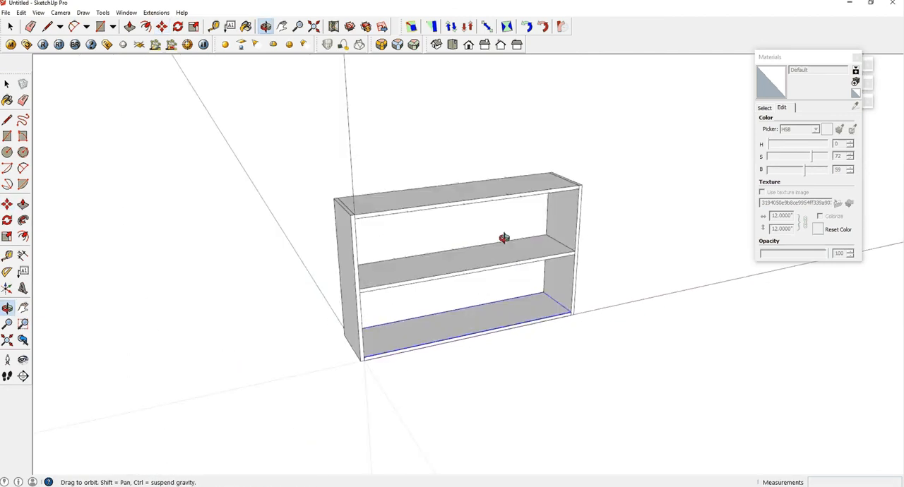
drag(504, 237, 317, 250)
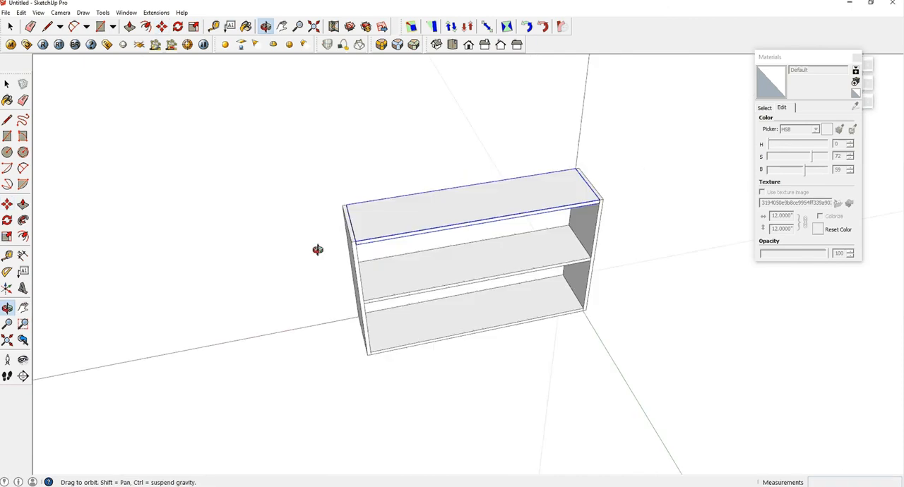
Step: Orbit around to view the back opening of the bookshelf
drag(317, 249, 676, 256)
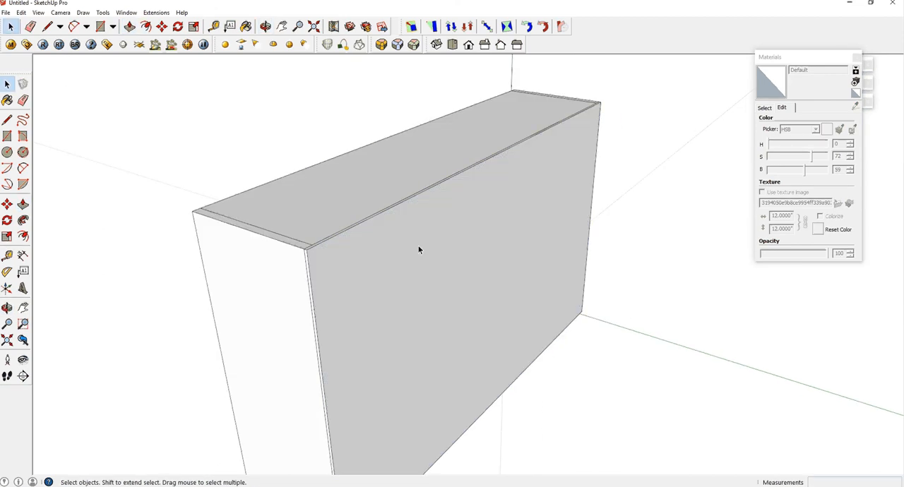
mouse_move(490, 219)
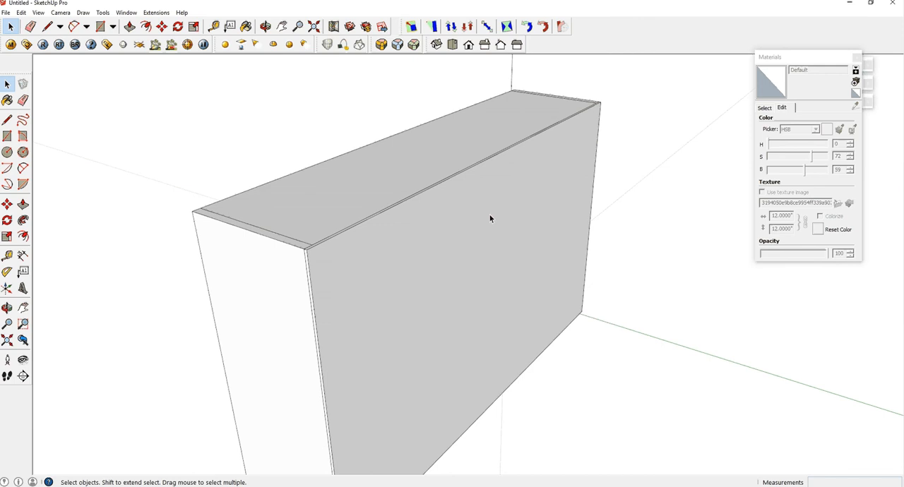
Step: Select the back panel and turn it into its own component
click(491, 218)
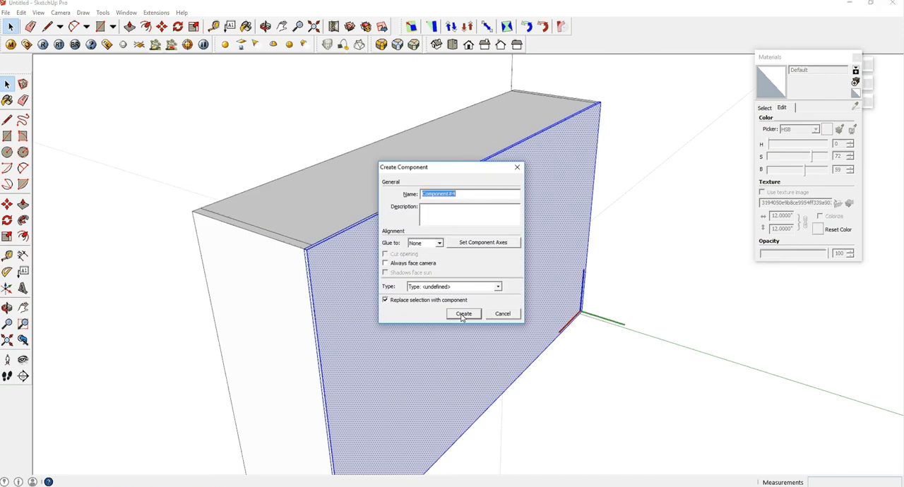
click(463, 314)
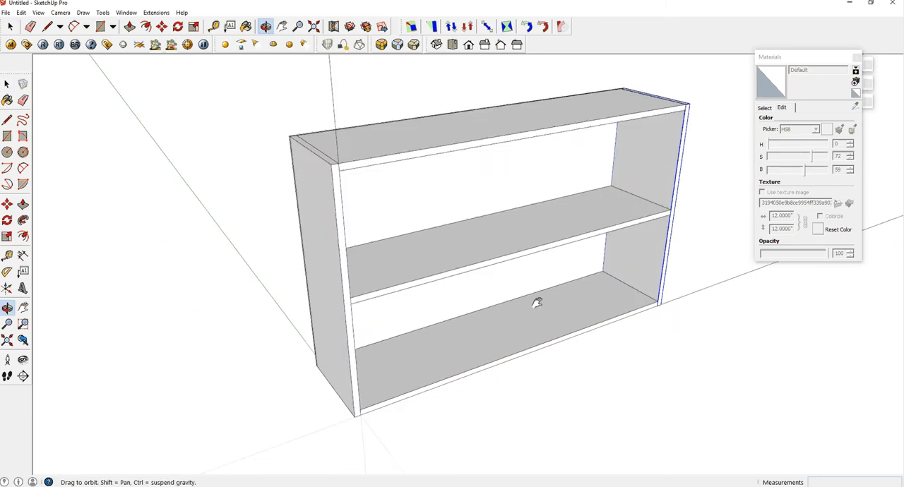
drag(537, 302, 565, 284)
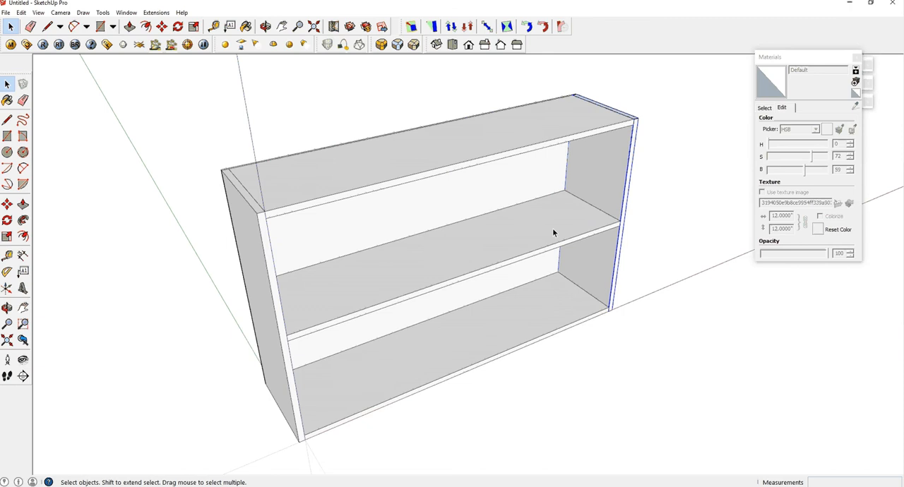
mouse_move(234, 374)
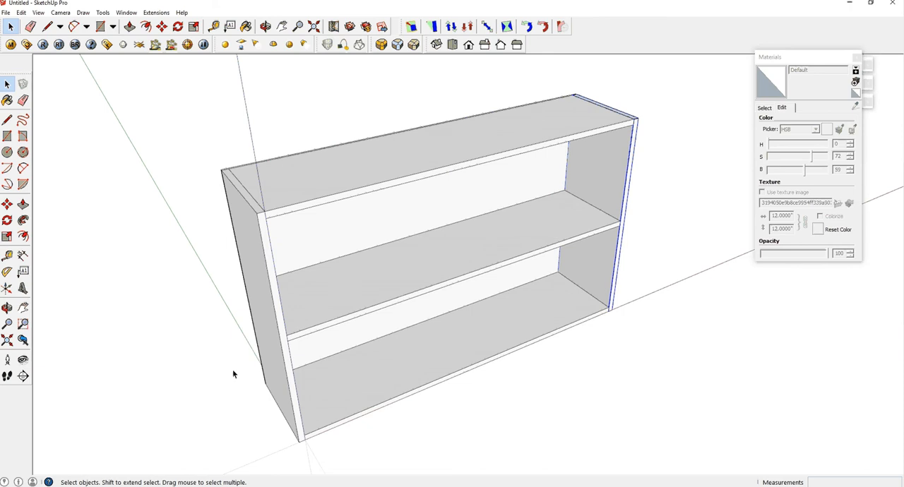
mouse_move(572, 302)
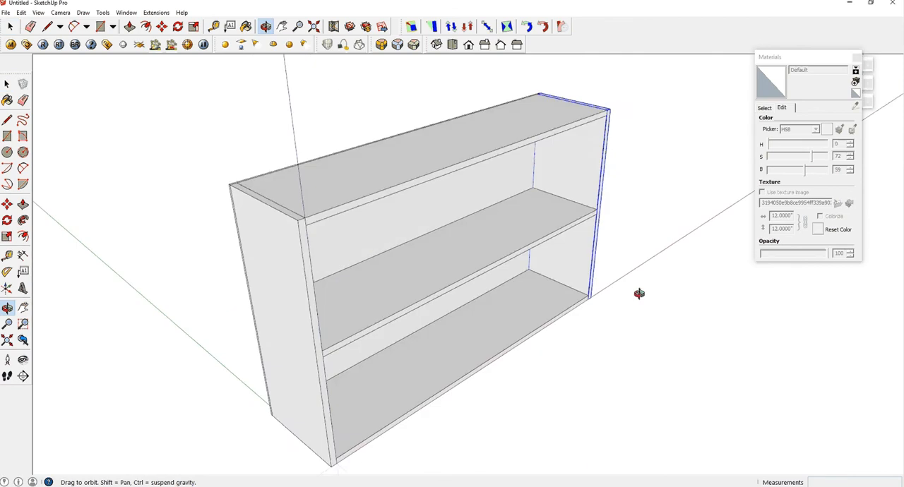
drag(639, 293, 282, 346)
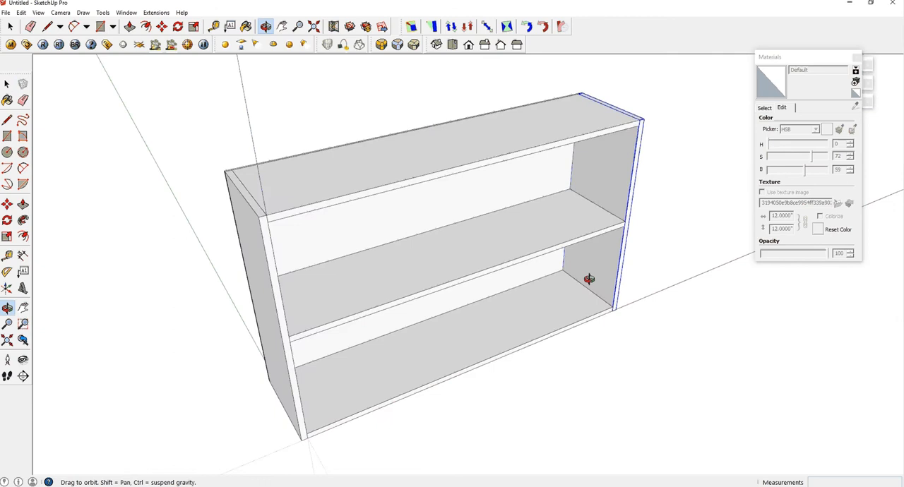
drag(590, 279, 323, 354)
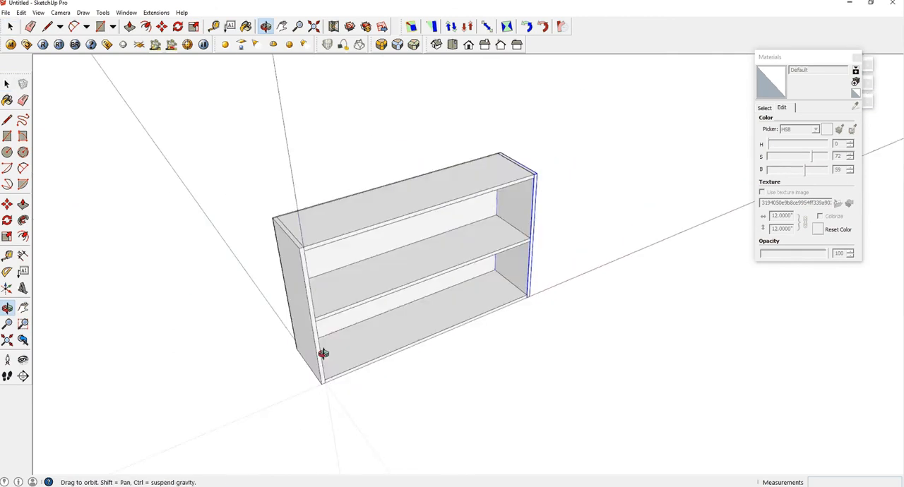